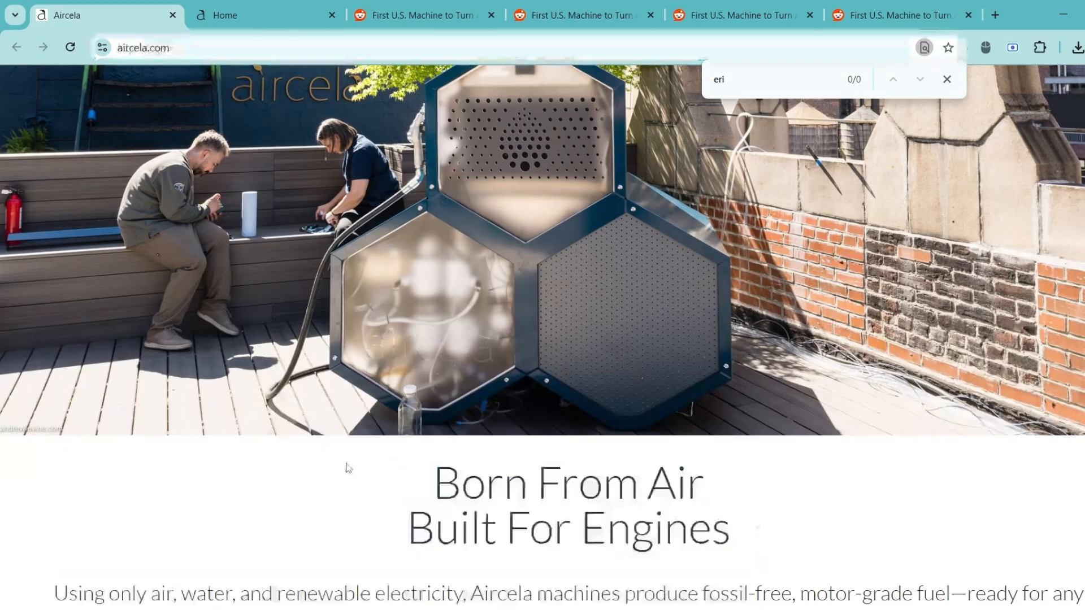
Step: Scroll the Aircela homepage past the fossil-free, motor-grade fuel claim and go to Meet the Machine
scroll(down, 3)
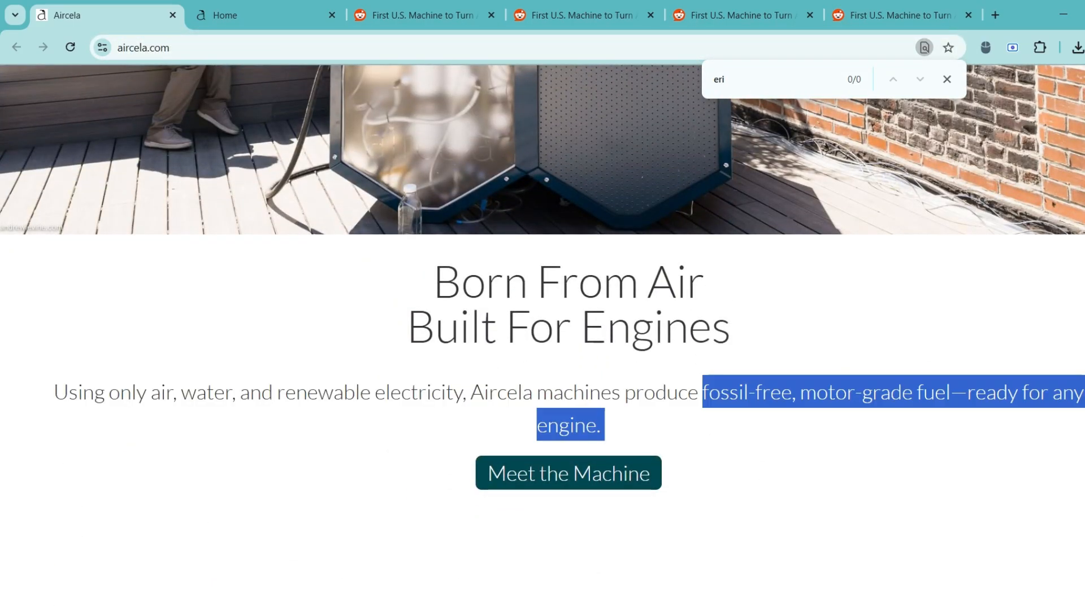
scroll(down, 3)
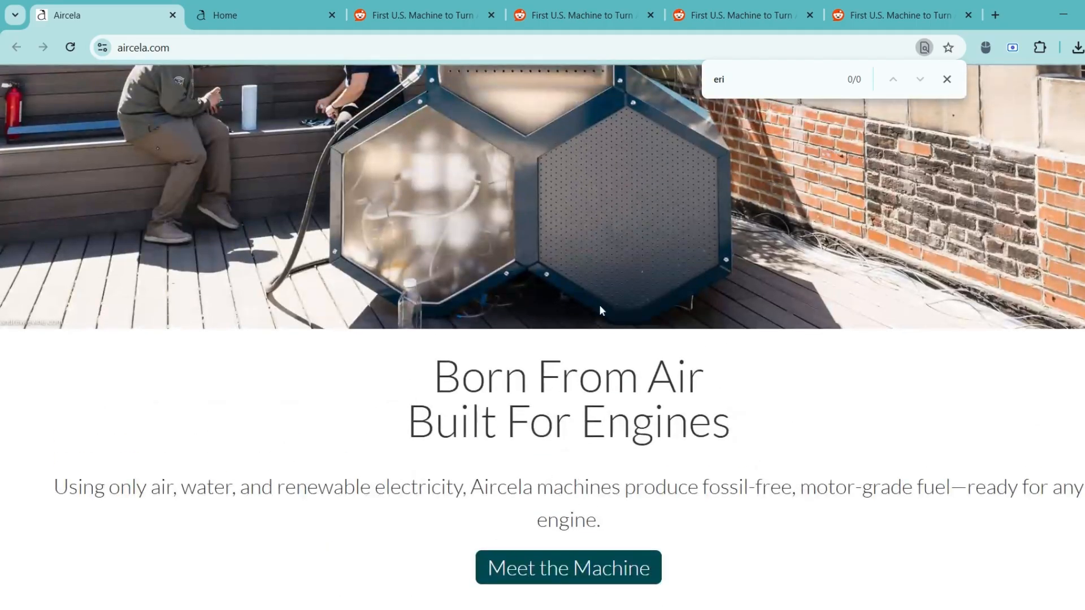
scroll(down, 3)
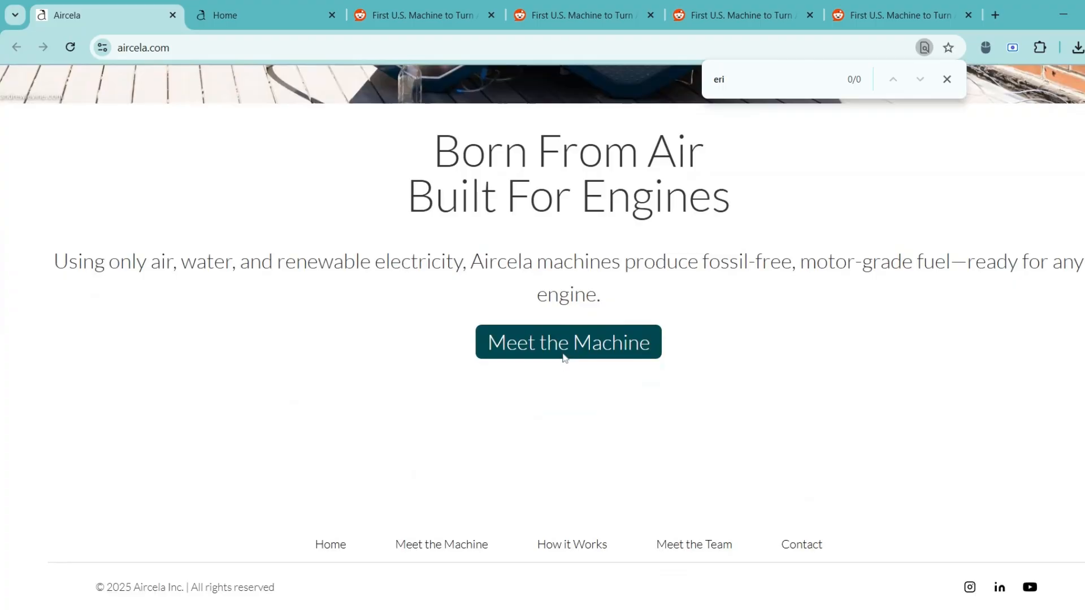
click(568, 341)
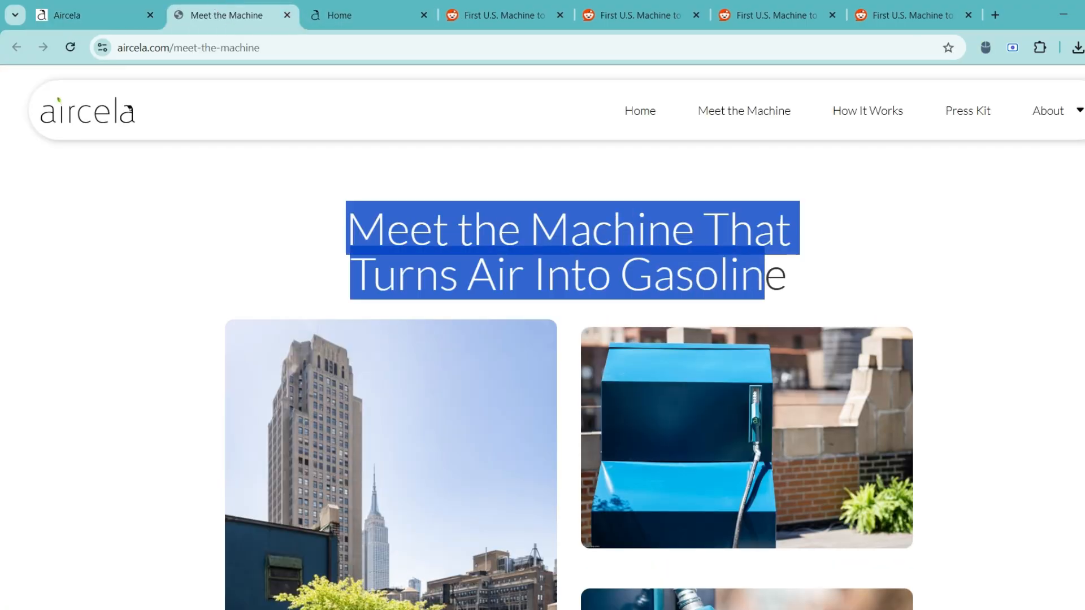
Step: Scroll the Meet the Machine page down to the 'Fuel On Your Terms' tagline
scroll(down, 3)
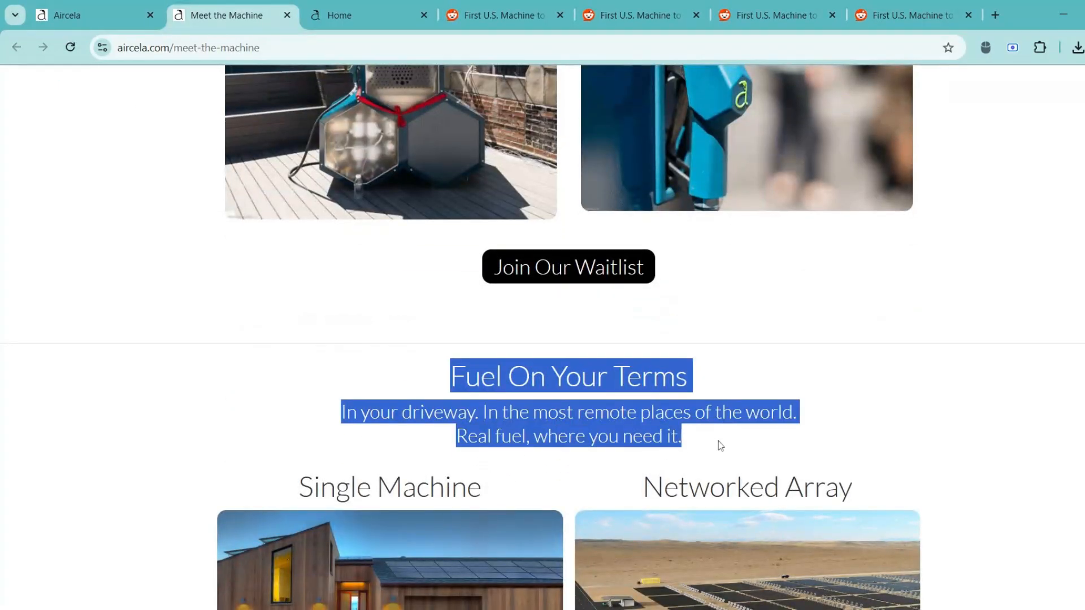
scroll(down, 3)
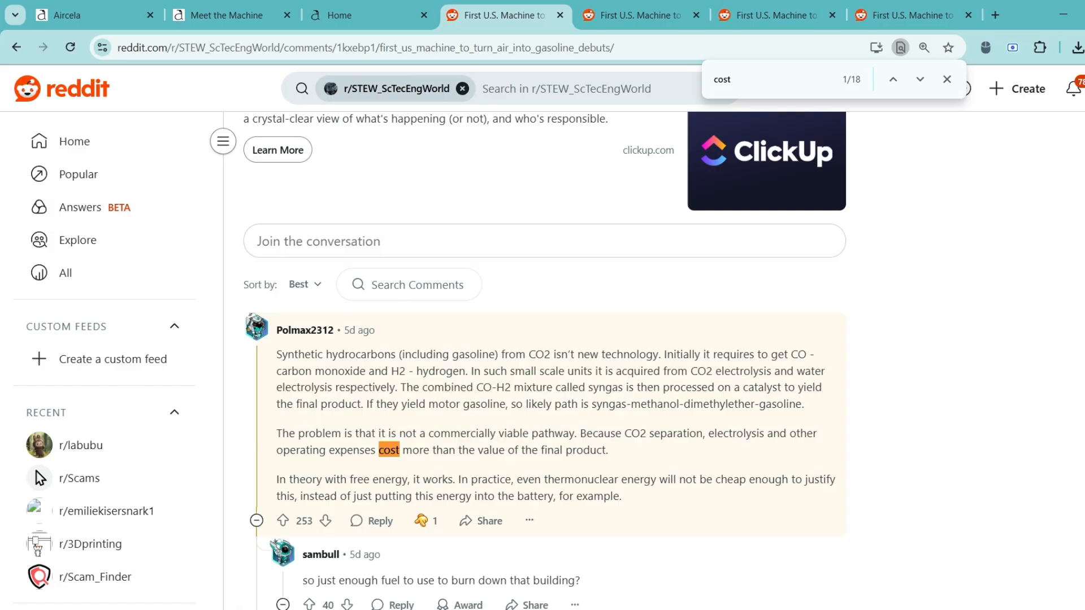
drag(580, 433, 377, 450)
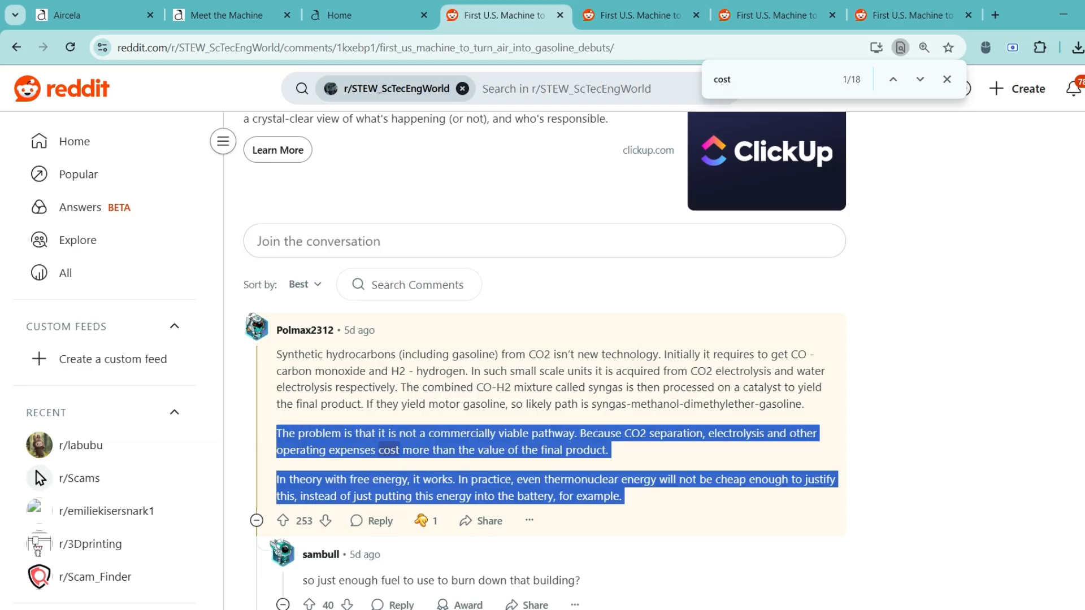
scroll(down, 3)
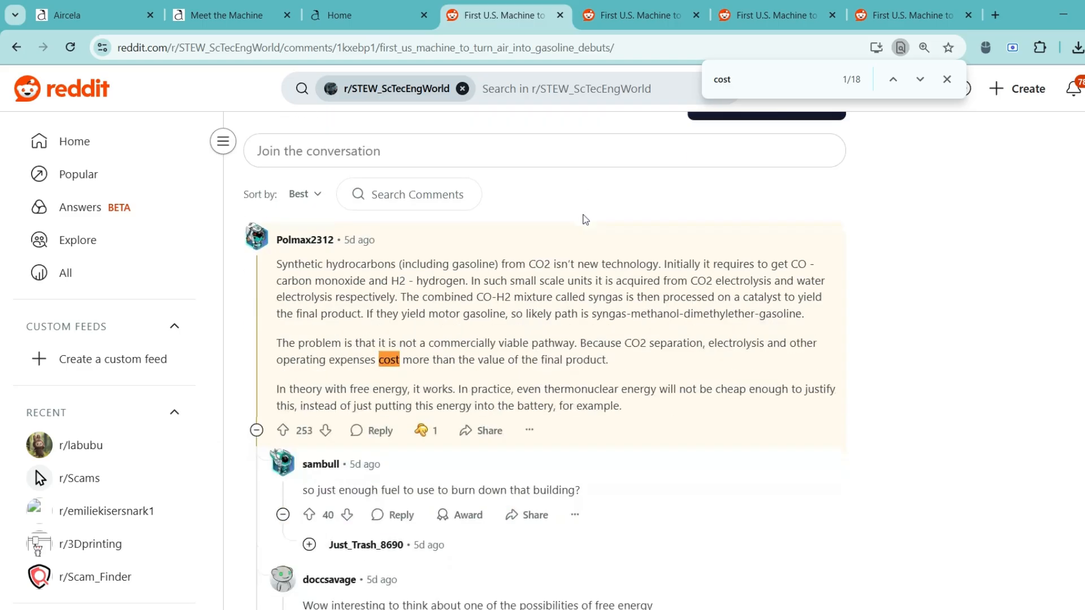
click(638, 16)
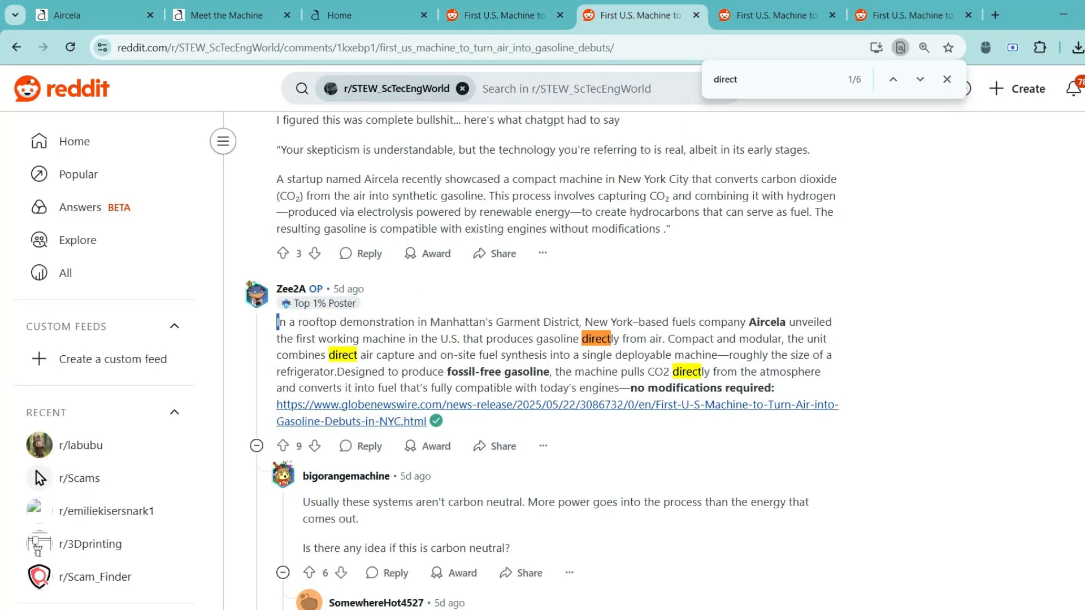
Step: Highlight the OP's description of the demo, then search the next thread copy for 'factory'
drag(277, 322, 422, 337)
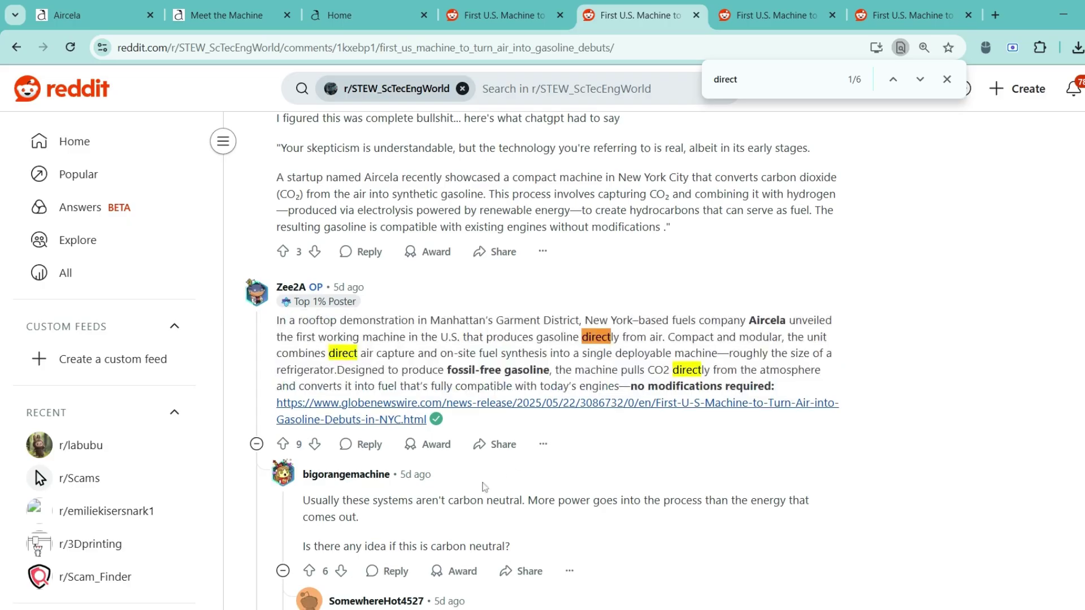
scroll(down, 3)
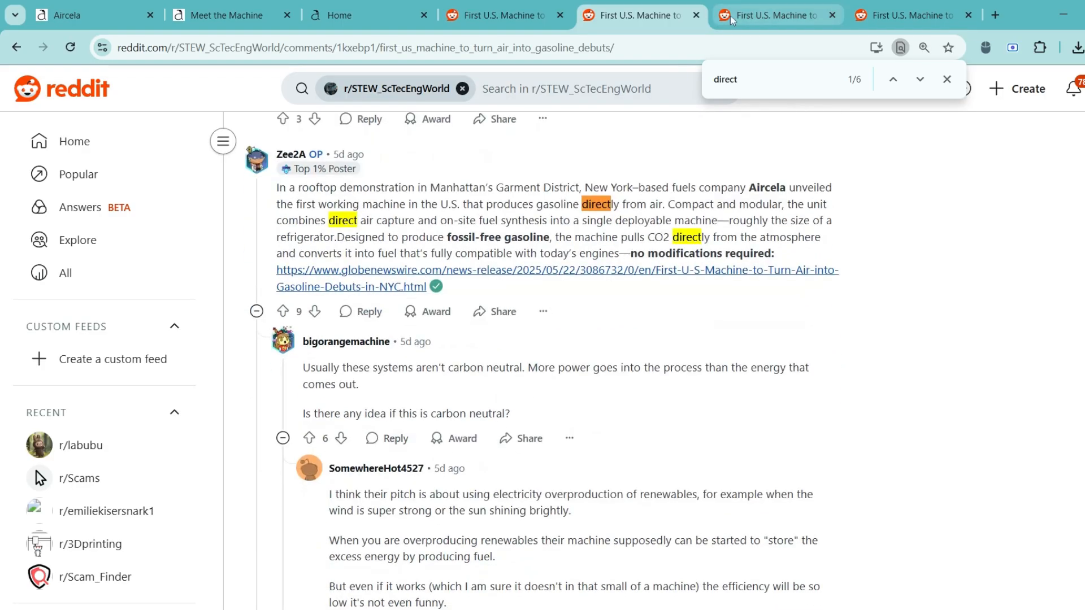
text(factory)
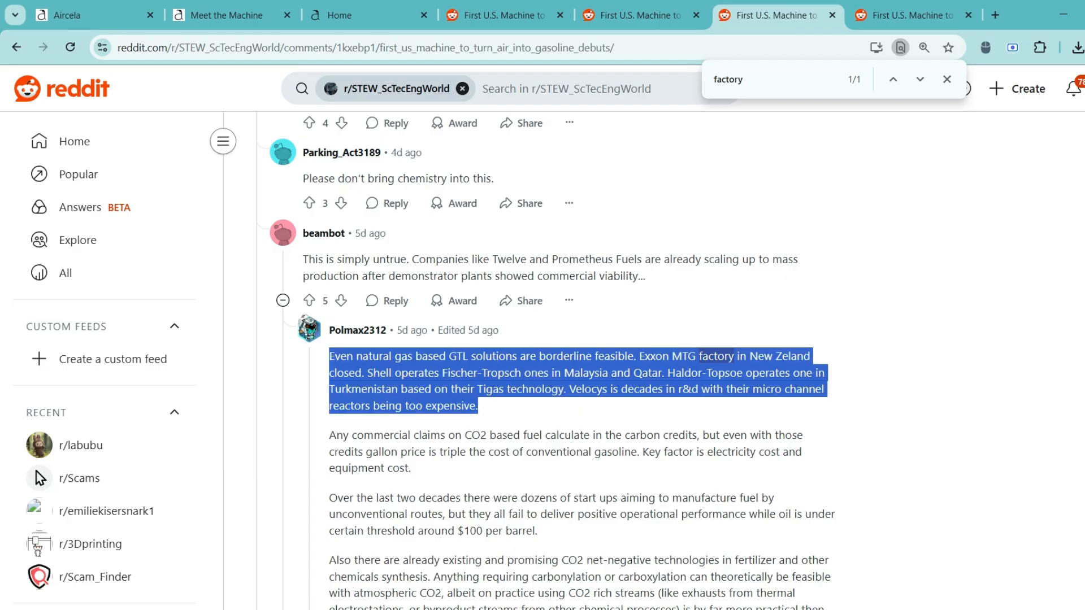
scroll(down, 3)
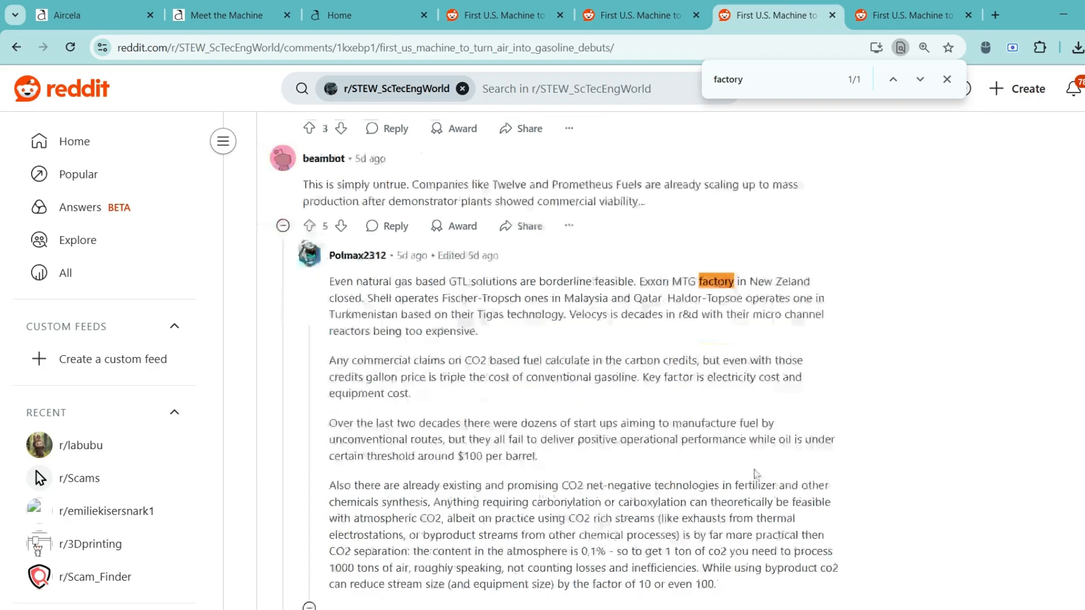
scroll(down, 3)
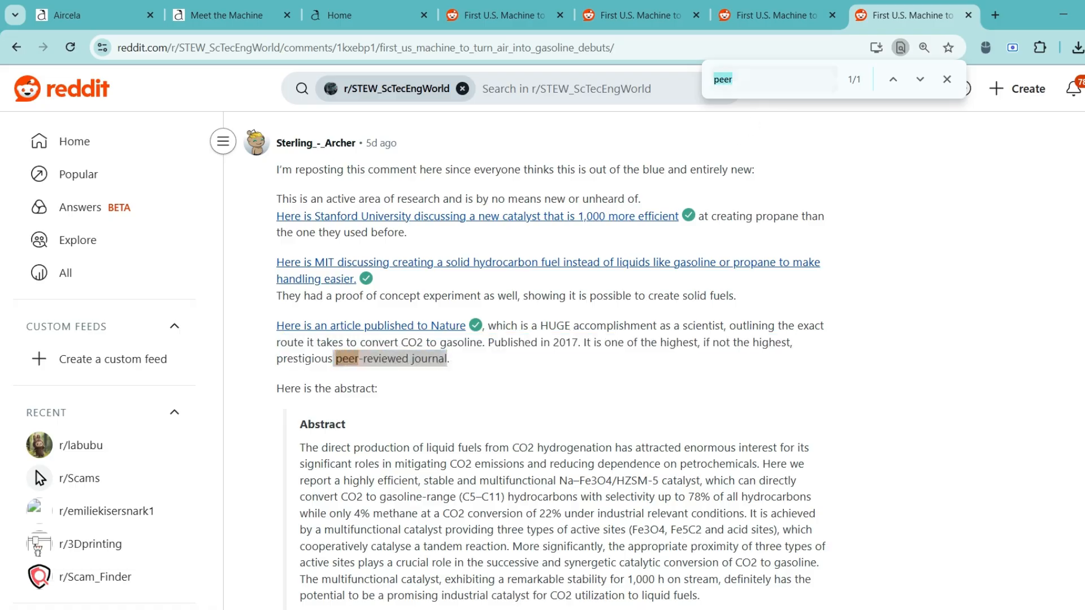
Step: Search the last thread copy for 'review' and scroll to the Nature paper's abstract quote
text(review)
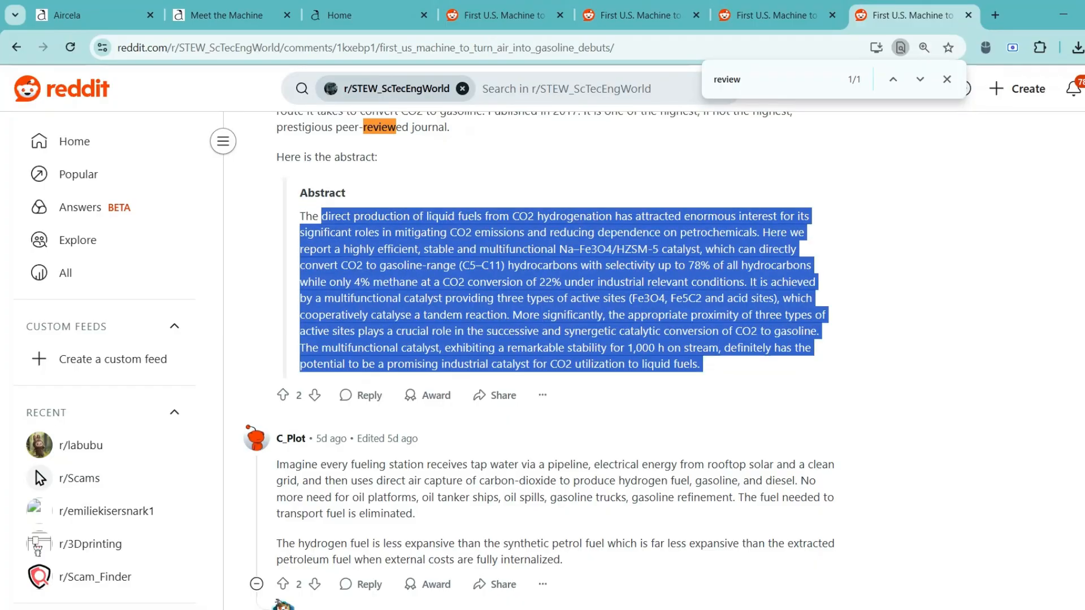
scroll(up, 3)
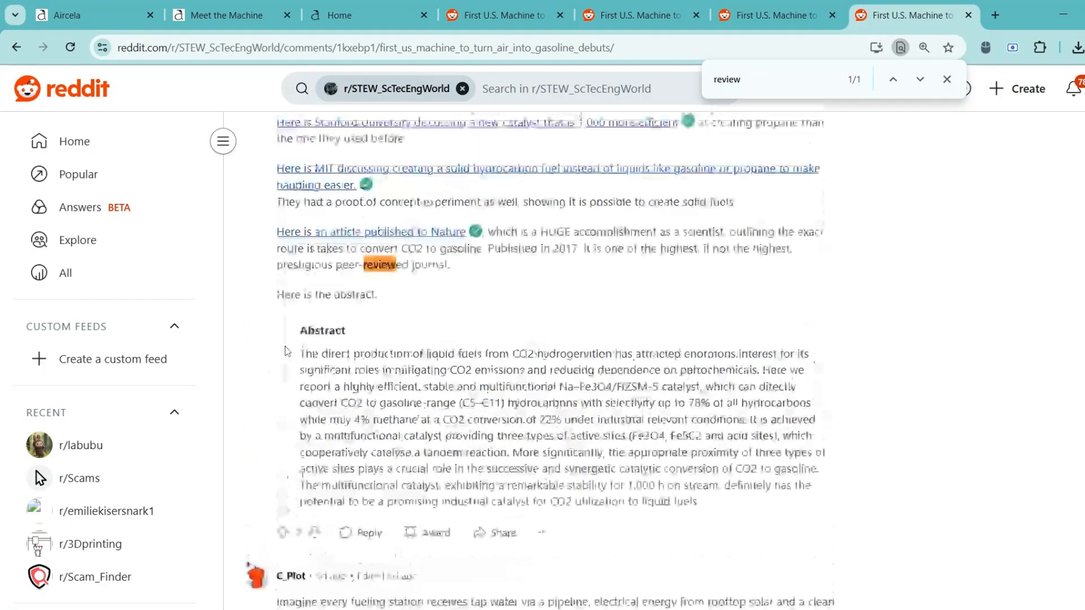
scroll(down, 3)
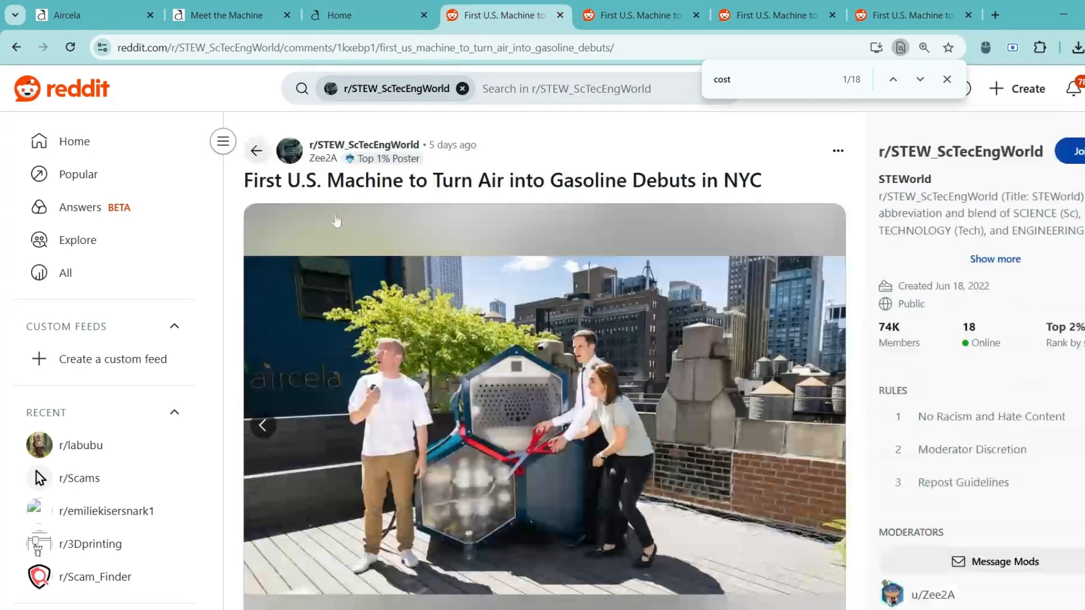
scroll(down, 3)
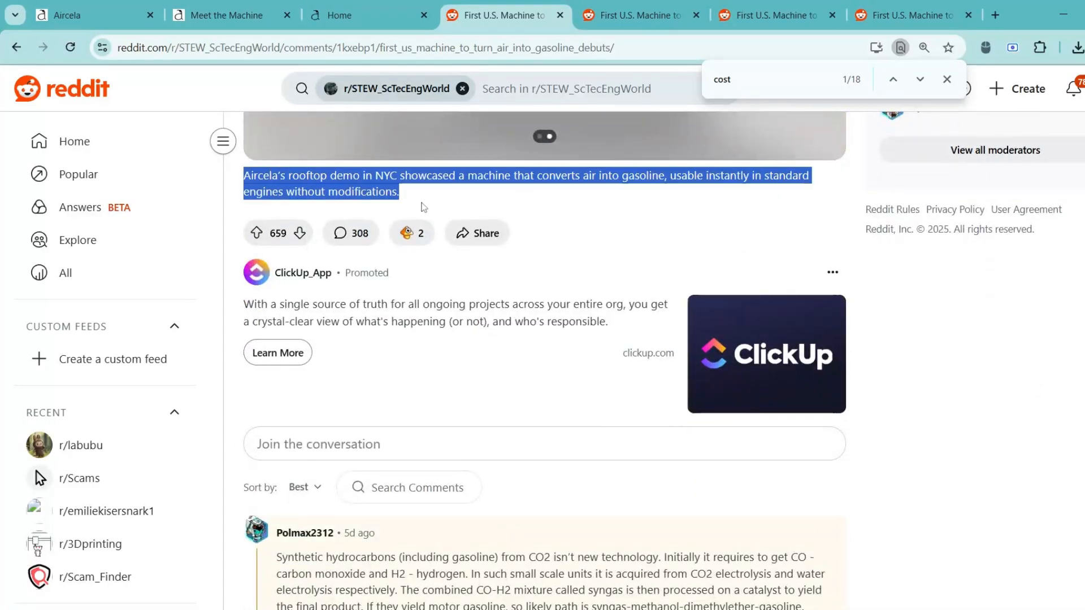
scroll(down, 3)
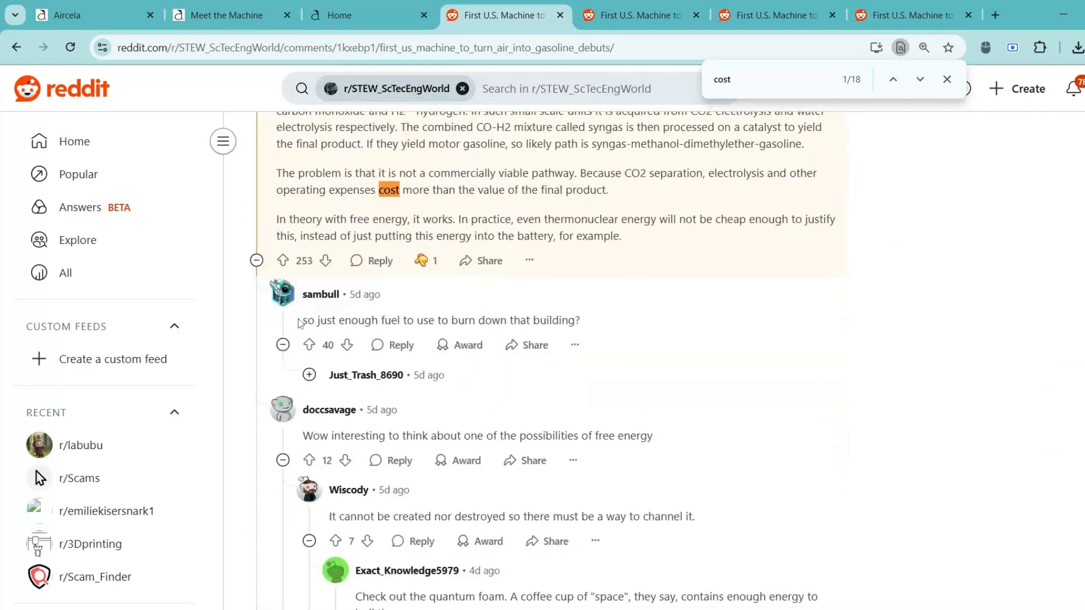
drag(339, 320, 581, 320)
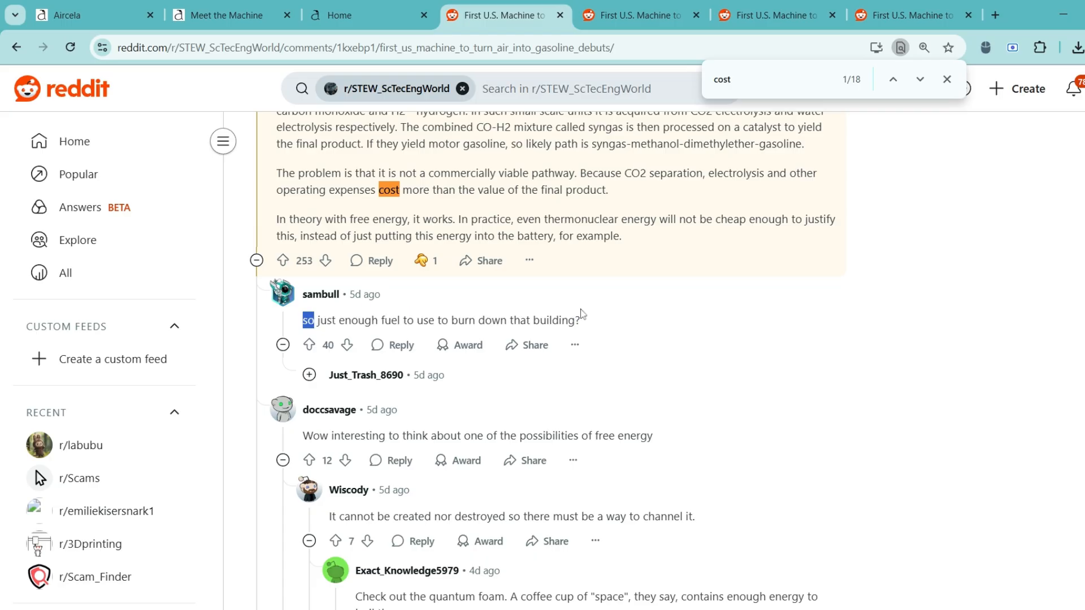
scroll(down, 3)
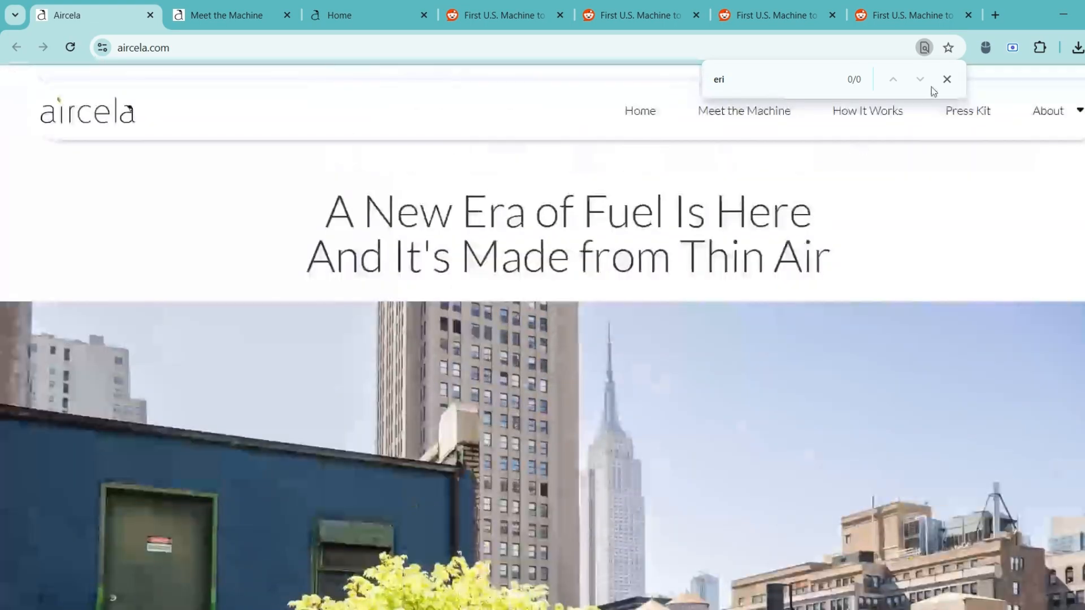
Step: Highlight the 'A New Era of Fuel Is Here' headline, then switch to the archived 2021 Aircela homepage
click(947, 79)
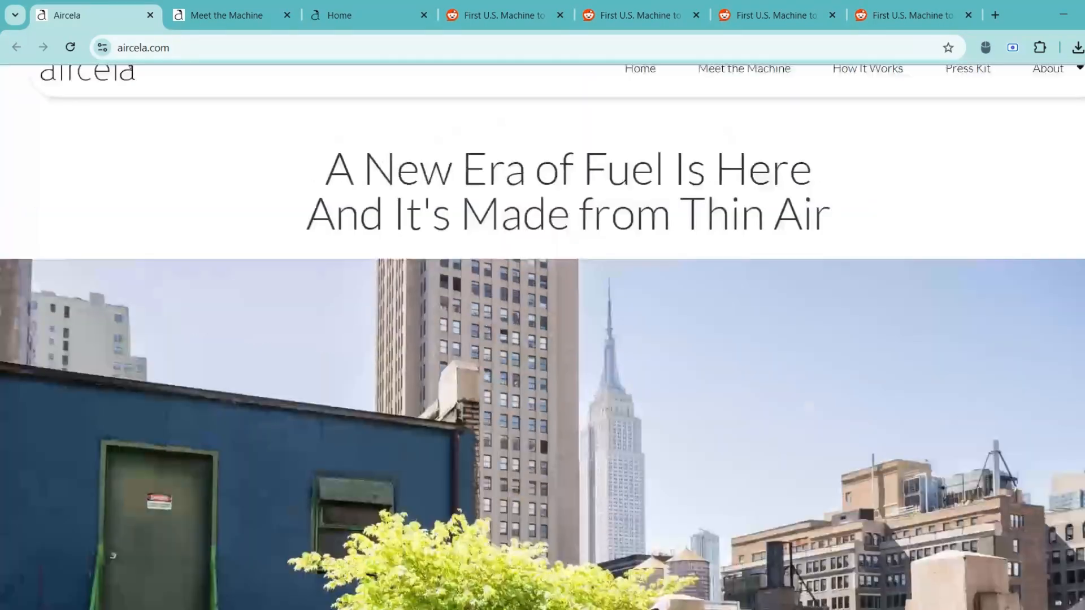
drag(325, 169, 827, 256)
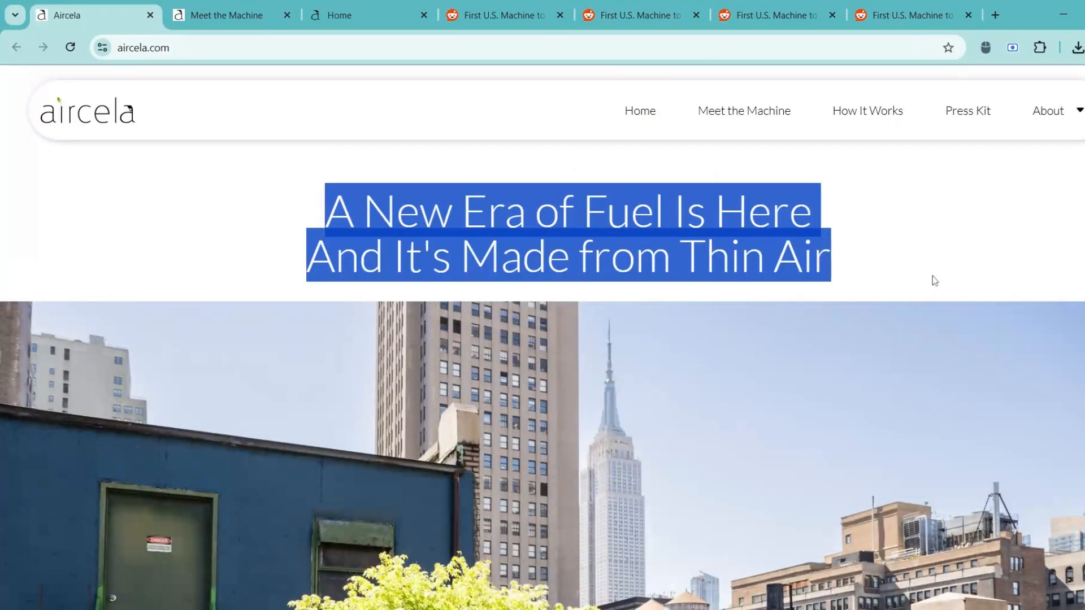
click(709, 588)
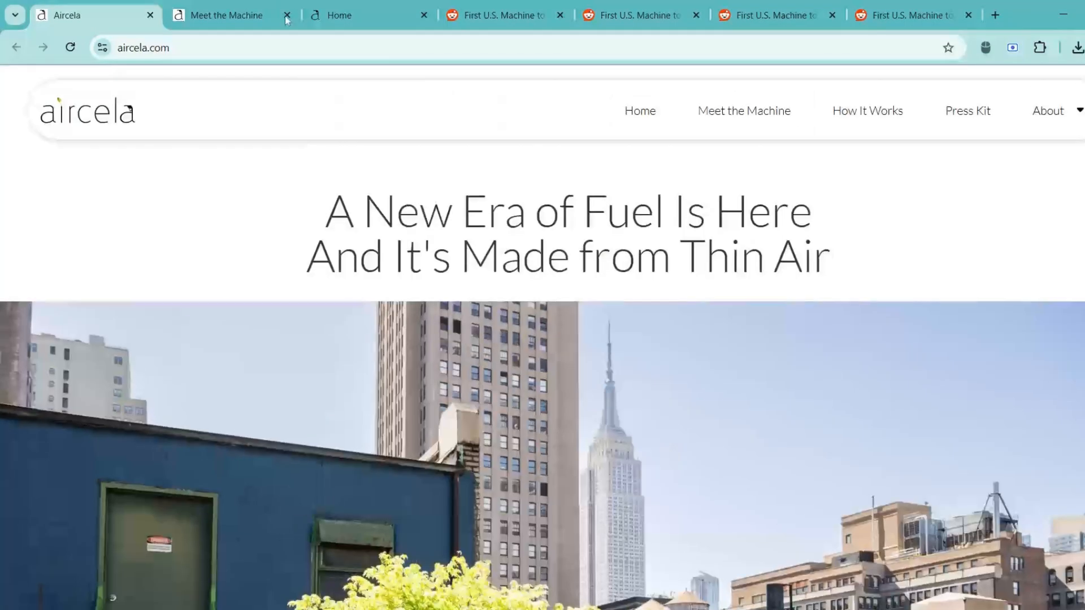
click(339, 16)
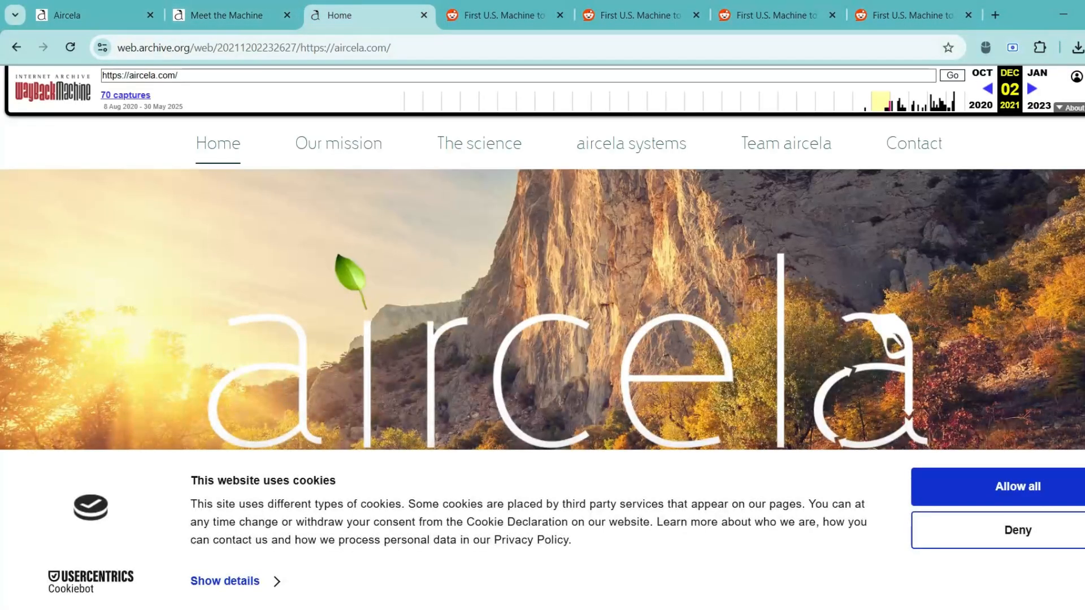